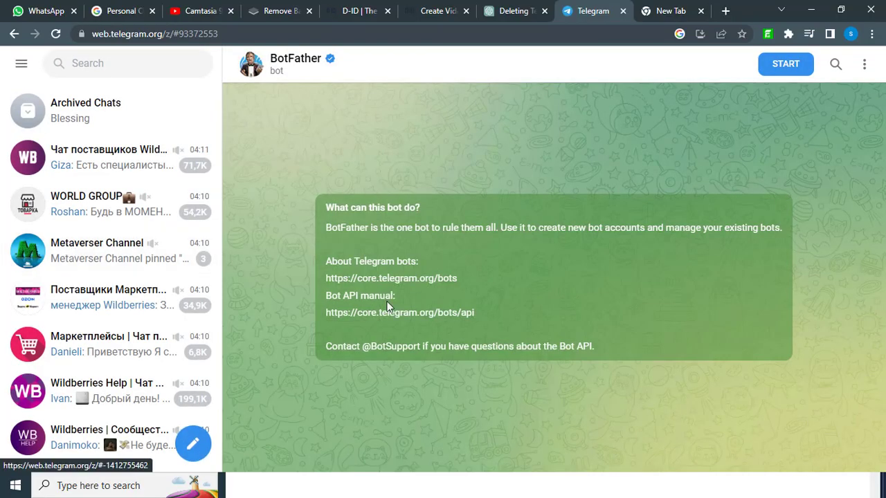
Step: Start BotFather and send /newbot with a candidate bot username
{"action": "left_click", "coordinate": [787, 63]}
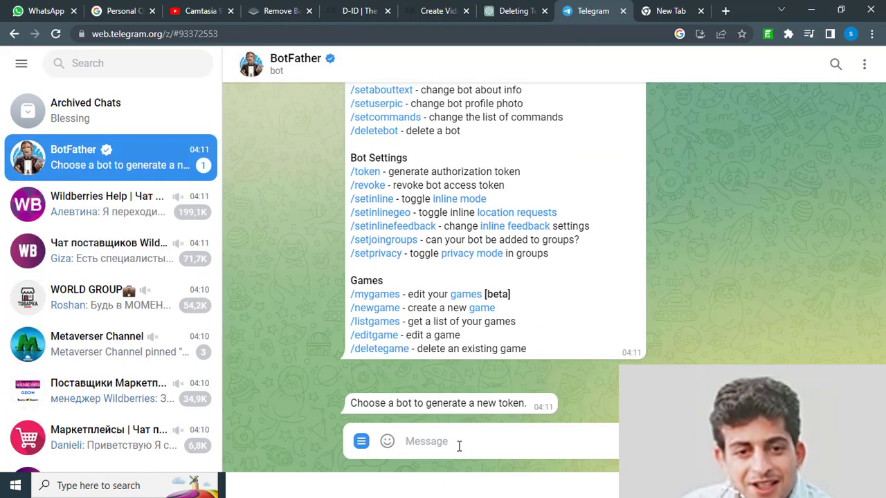
{"action": "type", "text": "/ne"}
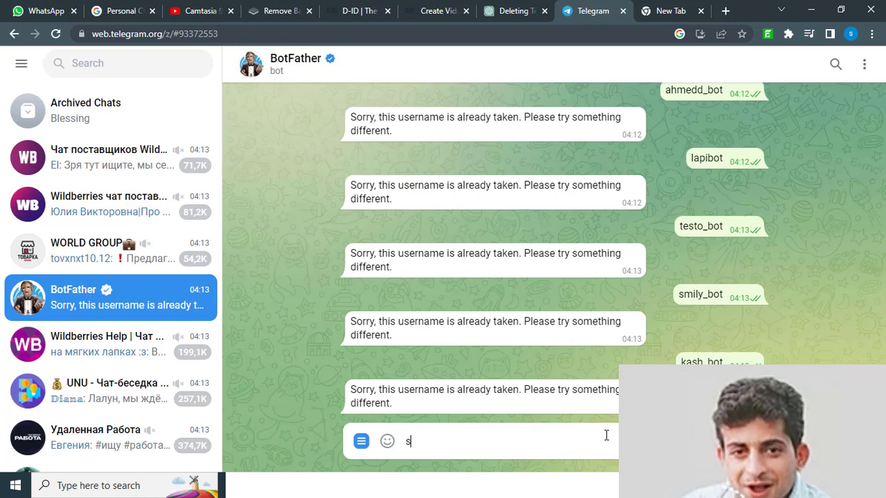
{"action": "type", "text": "cien"}
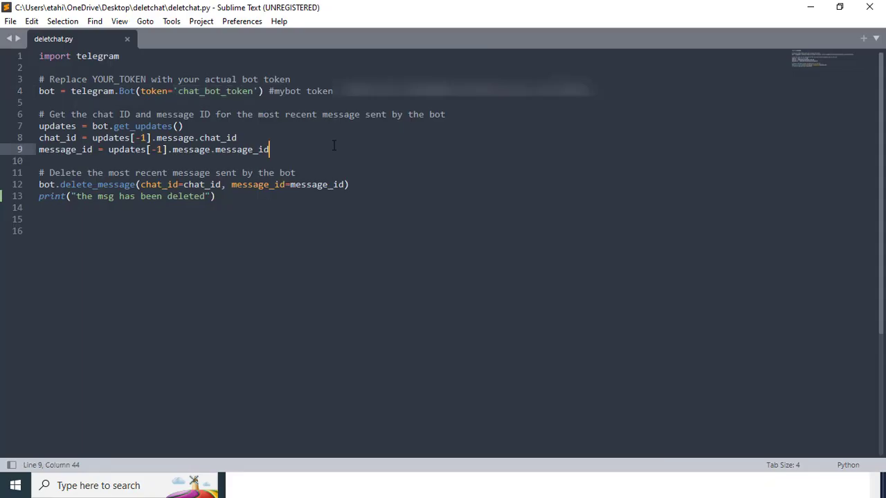
{"action": "mouse_move", "coordinate": [256, 241]}
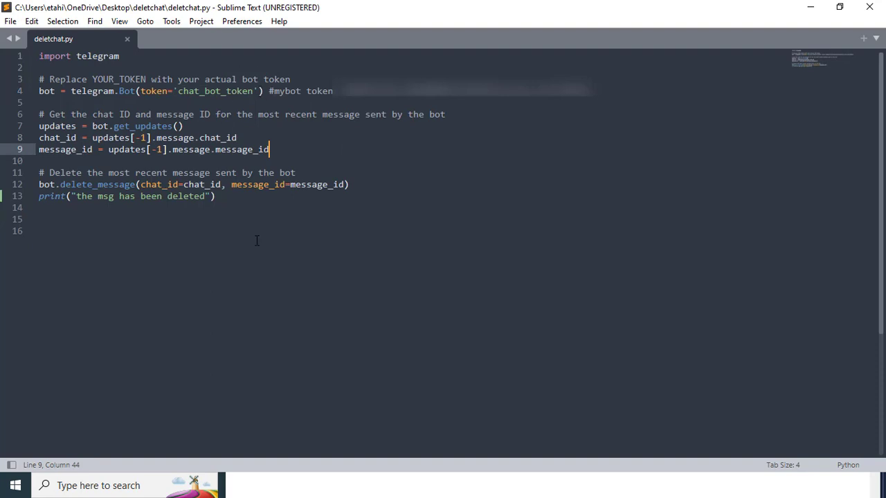
Step: Replace the token placeholder in telegram.Bot(token=...) with the new bot's token
{"action": "double_click", "coordinate": [214, 92]}
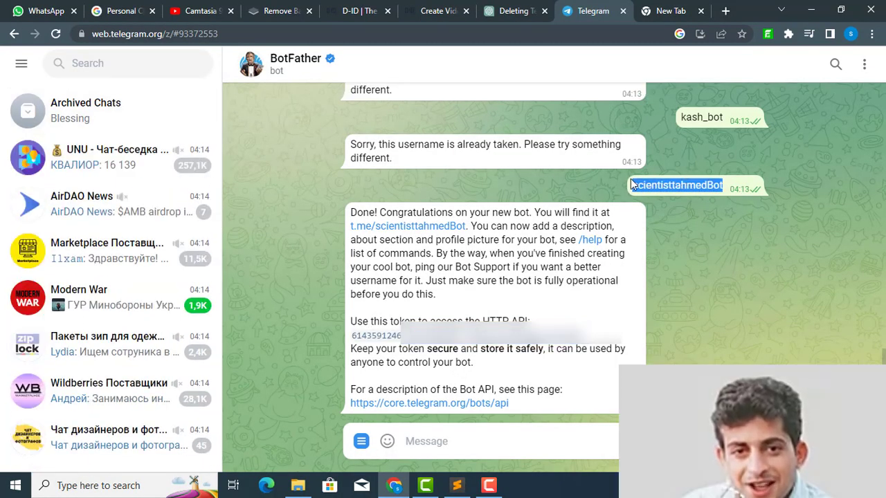
Step: Search for scientisttahmedBot, open its chat johny and send 'hello world'
{"action": "left_click", "coordinate": [127, 64]}
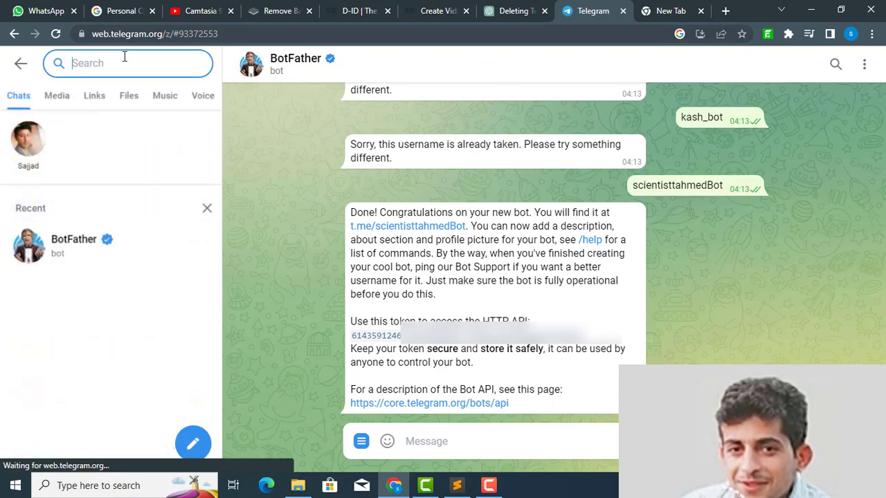
{"action": "type", "text": "scientisttahmedBot"}
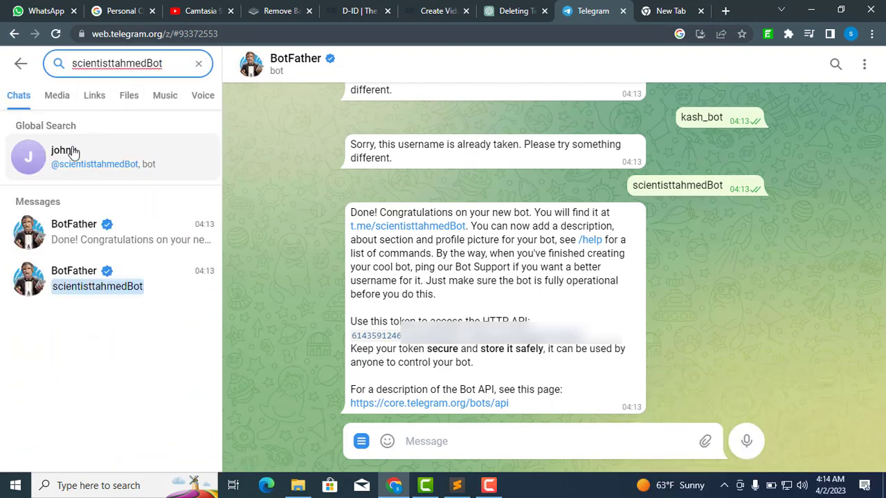
{"action": "left_click", "coordinate": [66, 158]}
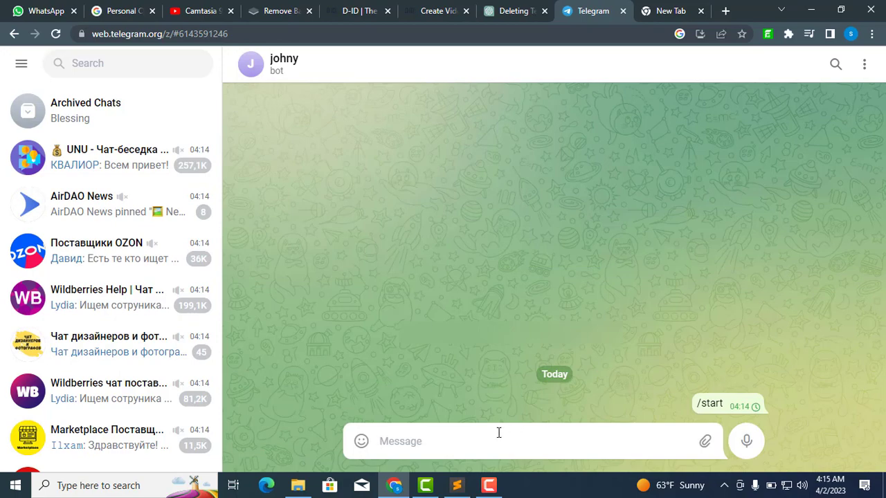
{"action": "type", "text": "hello world"}
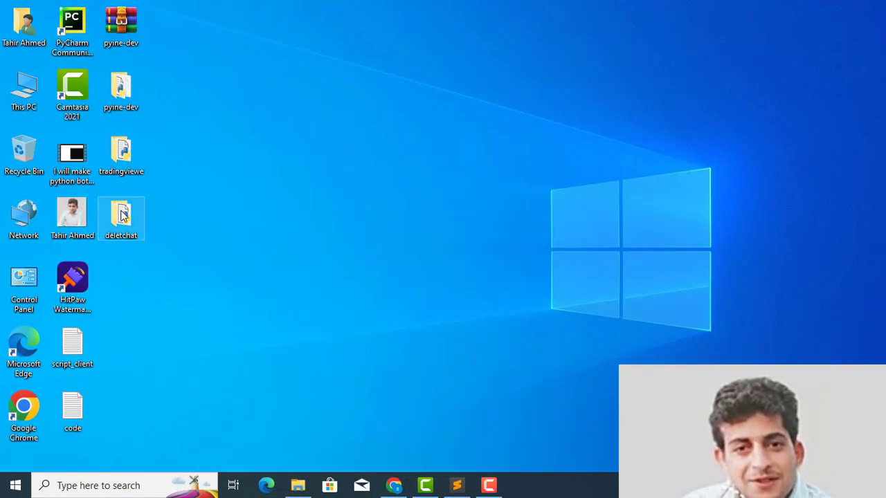
Step: Launch cmd and cd to C:\Users\etahi\OneDrive\Desktop\deletchat
{"action": "double_click", "coordinate": [120, 219]}
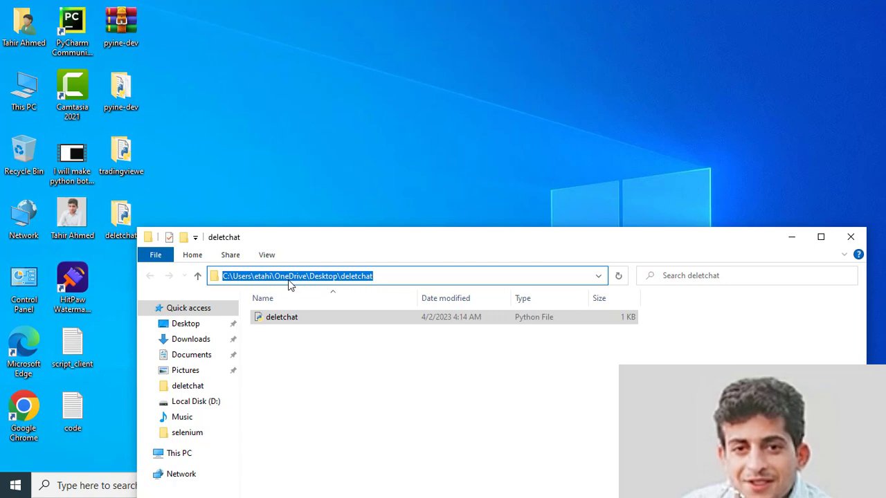
{"action": "type", "text": "cm"}
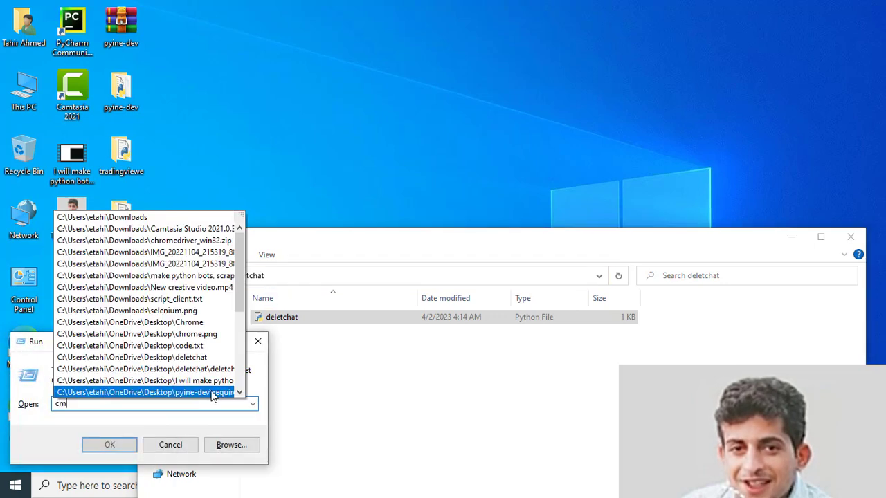
{"action": "left_click", "coordinate": [109, 444]}
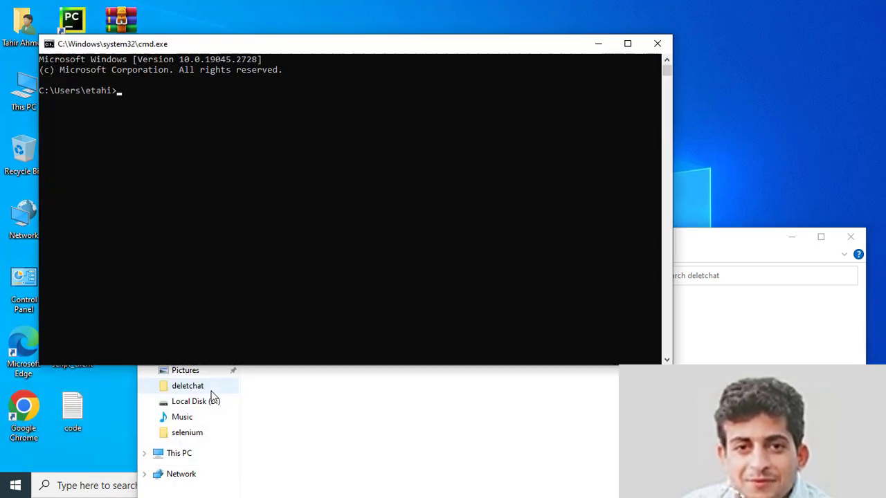
{"action": "type", "text": "cd C:\\Users\\etahi\\OneDrive\\Desktop\\deletchat"}
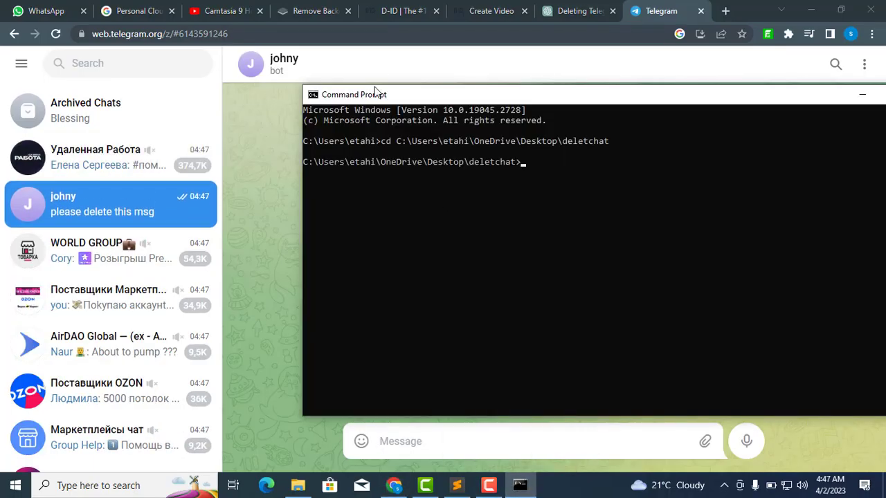
Step: Position the terminal beside the bot chat and begin the command 'python delet...'
{"action": "left_click_drag", "start_coordinate": [374, 94], "coordinate": [187, 47]}
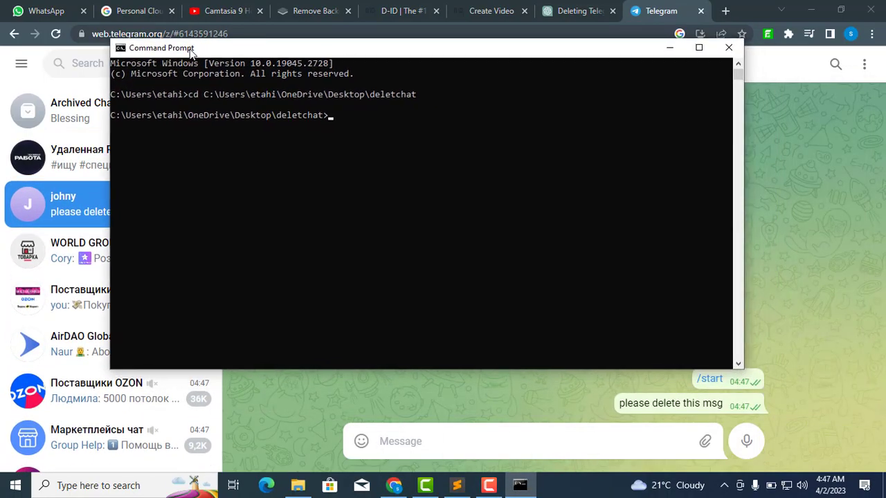
{"action": "left_click_drag", "start_coordinate": [160, 47], "coordinate": [158, 41]}
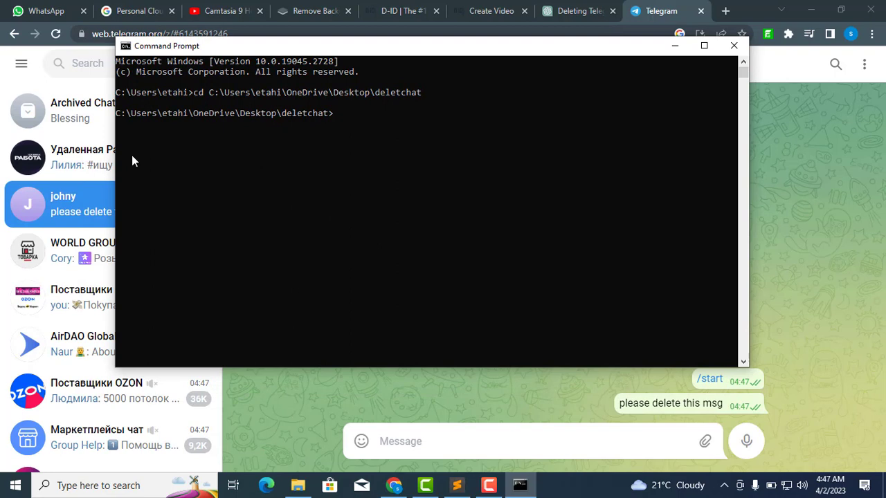
{"action": "type", "text": "c"}
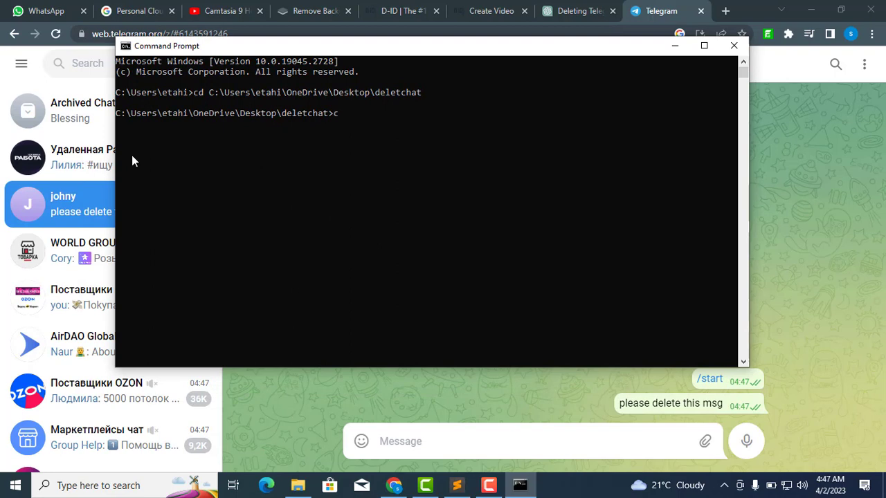
{"action": "type", "text": "python"}
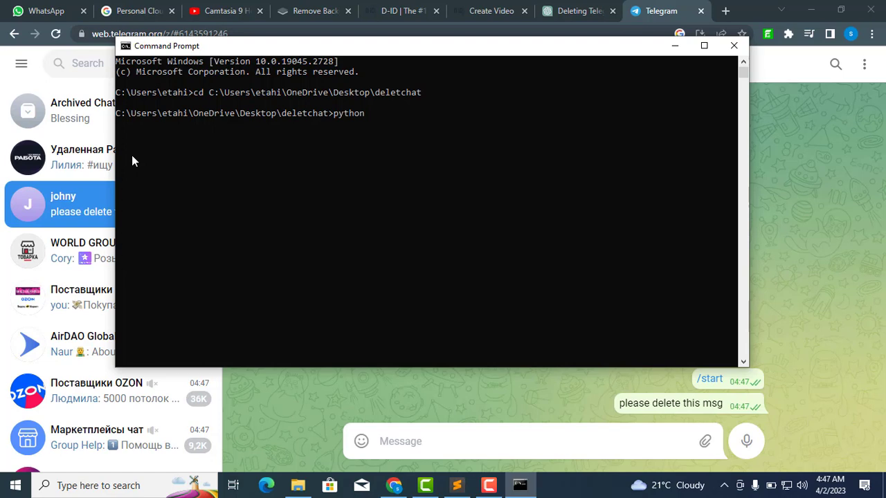
{"action": "type", "text": "delet"}
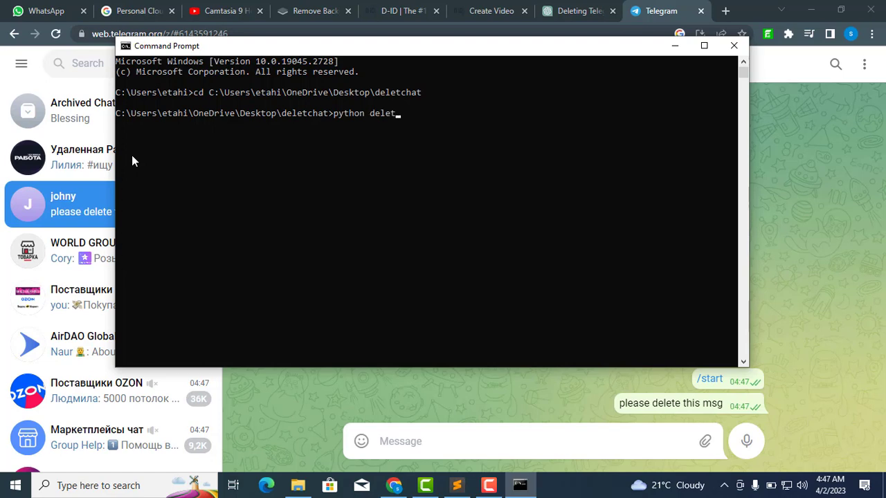